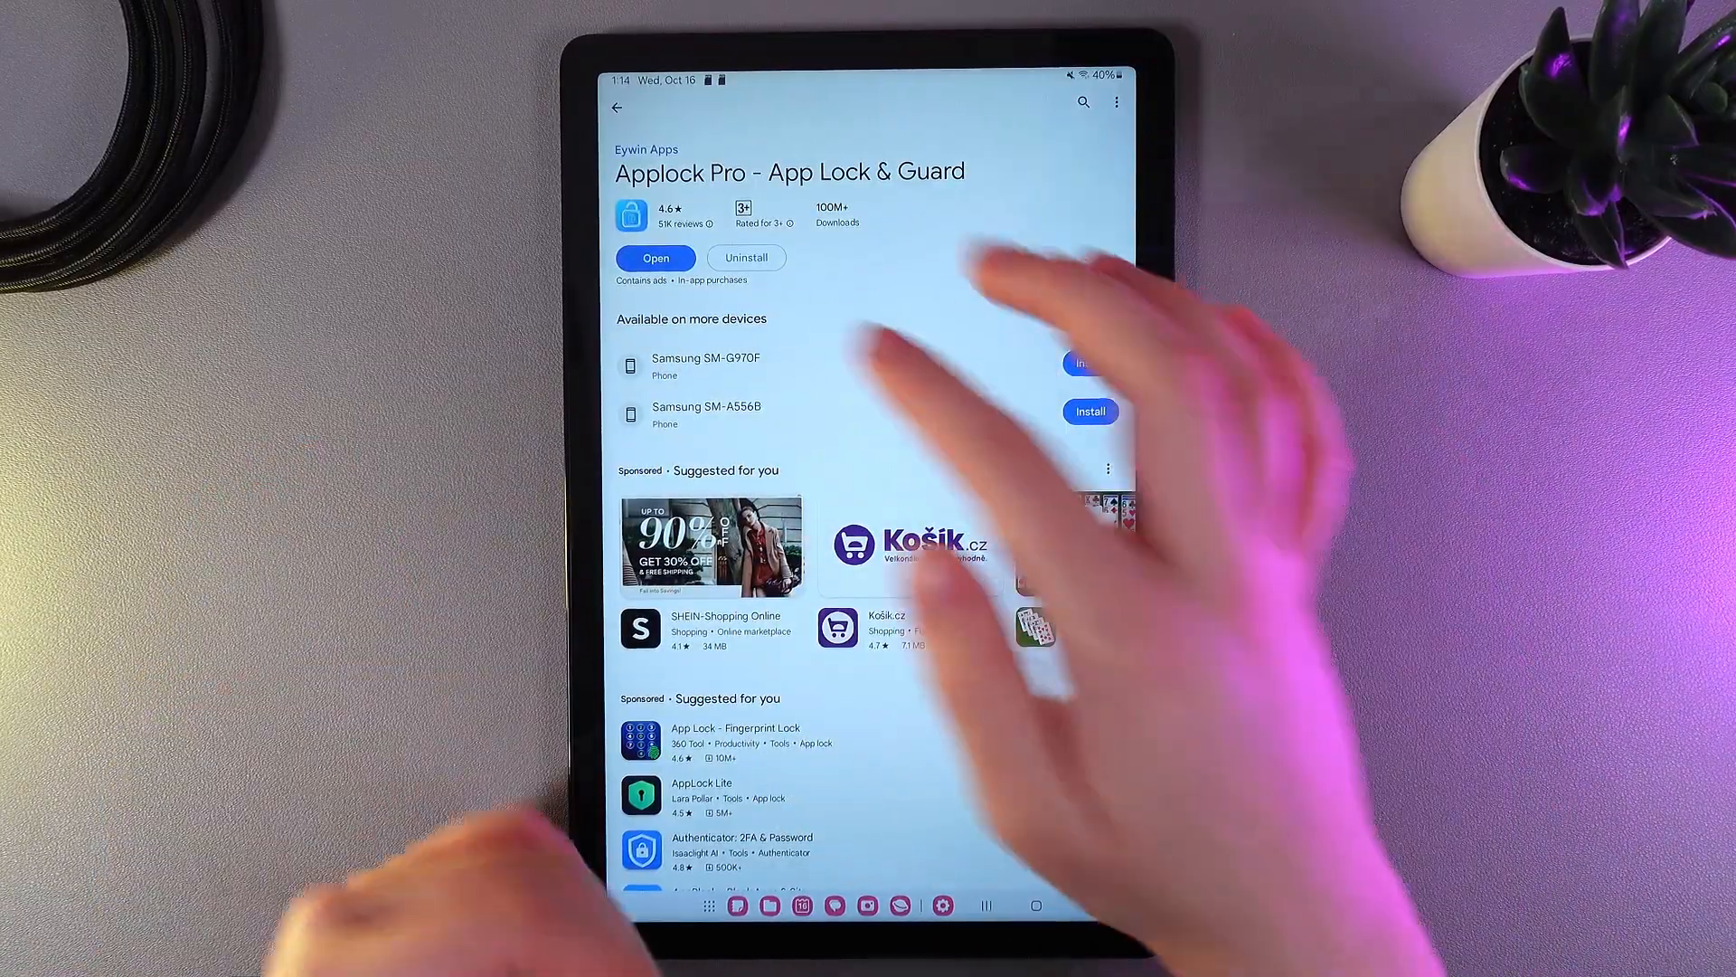
Launch the installed AppLock Pro app from its Play Store page.
{"action": "left_click", "coordinate": [655, 259]}
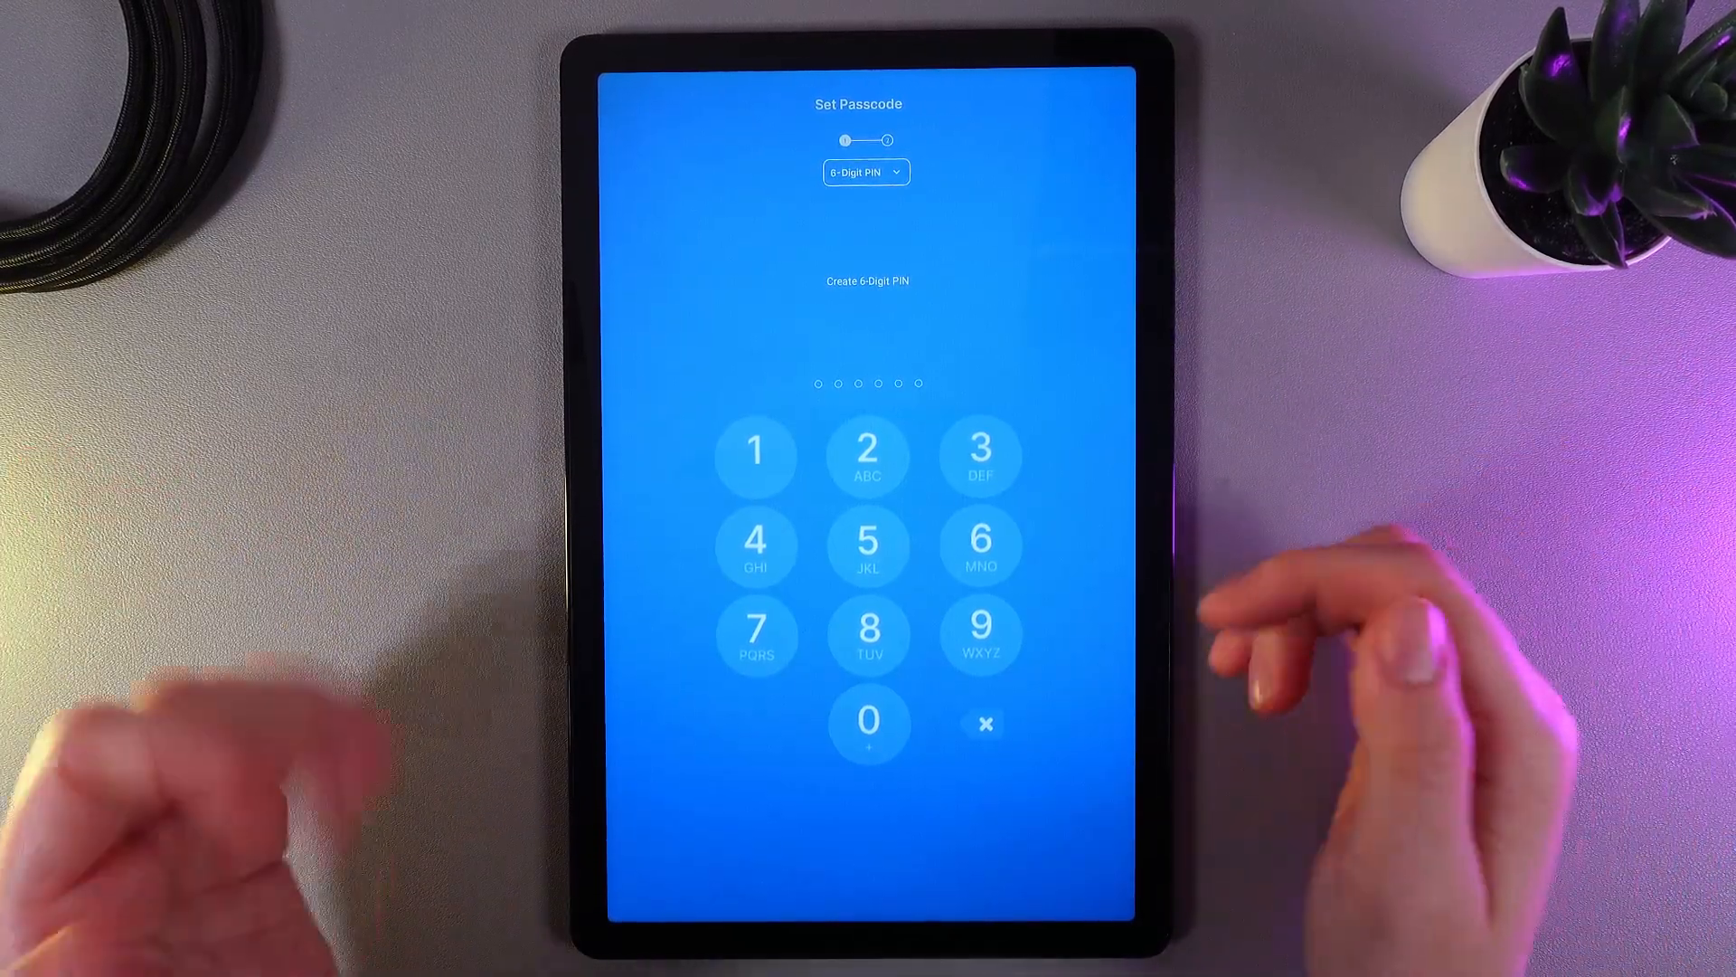
Switch the passcode type to 4-Digit PIN, enter it twice and save it.
{"action": "left_click", "coordinate": [865, 172]}
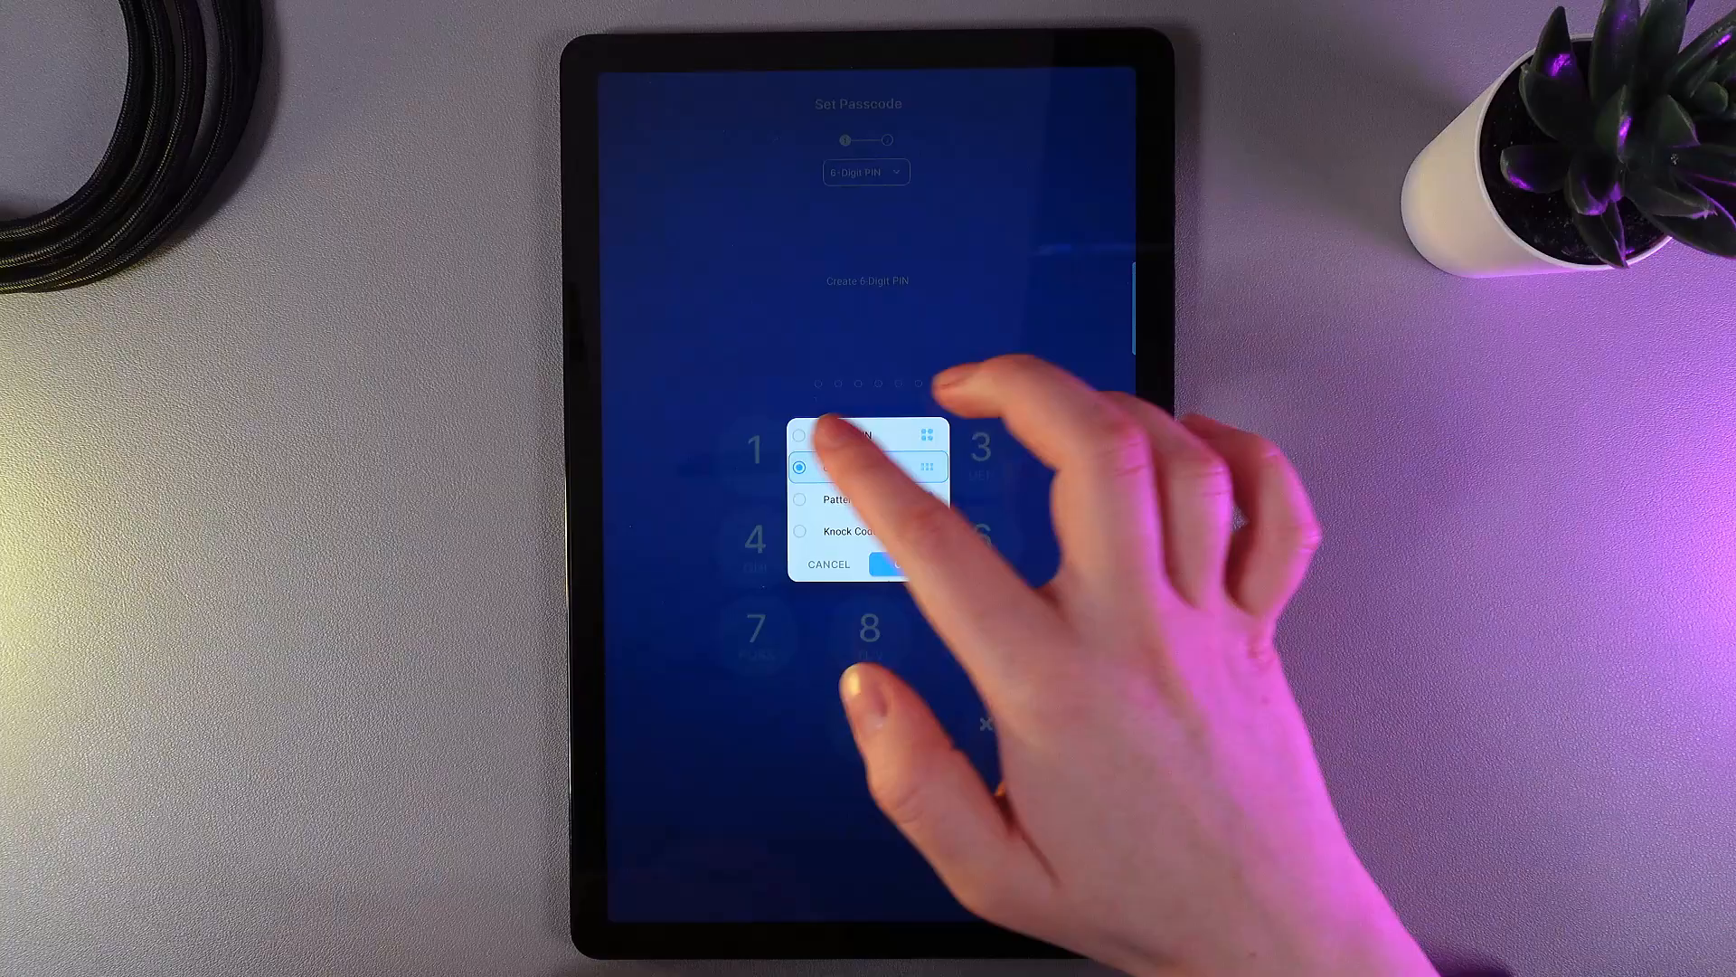
{"action": "left_click", "coordinate": [840, 434]}
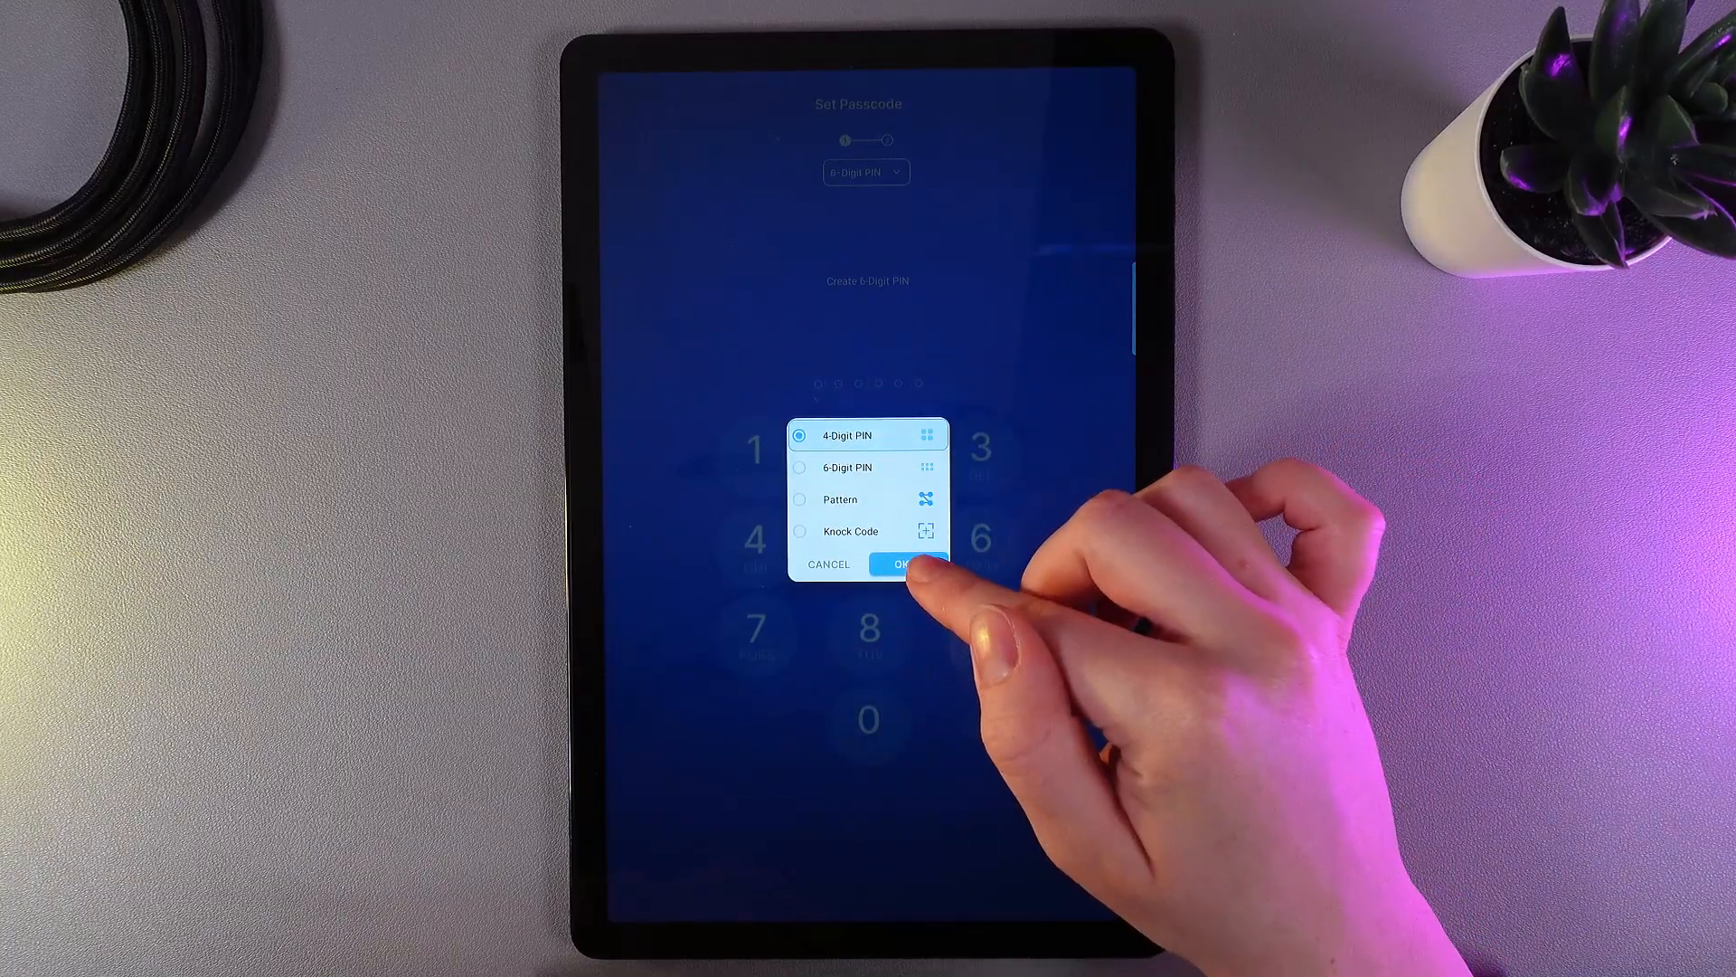
{"action": "left_click", "coordinate": [901, 564]}
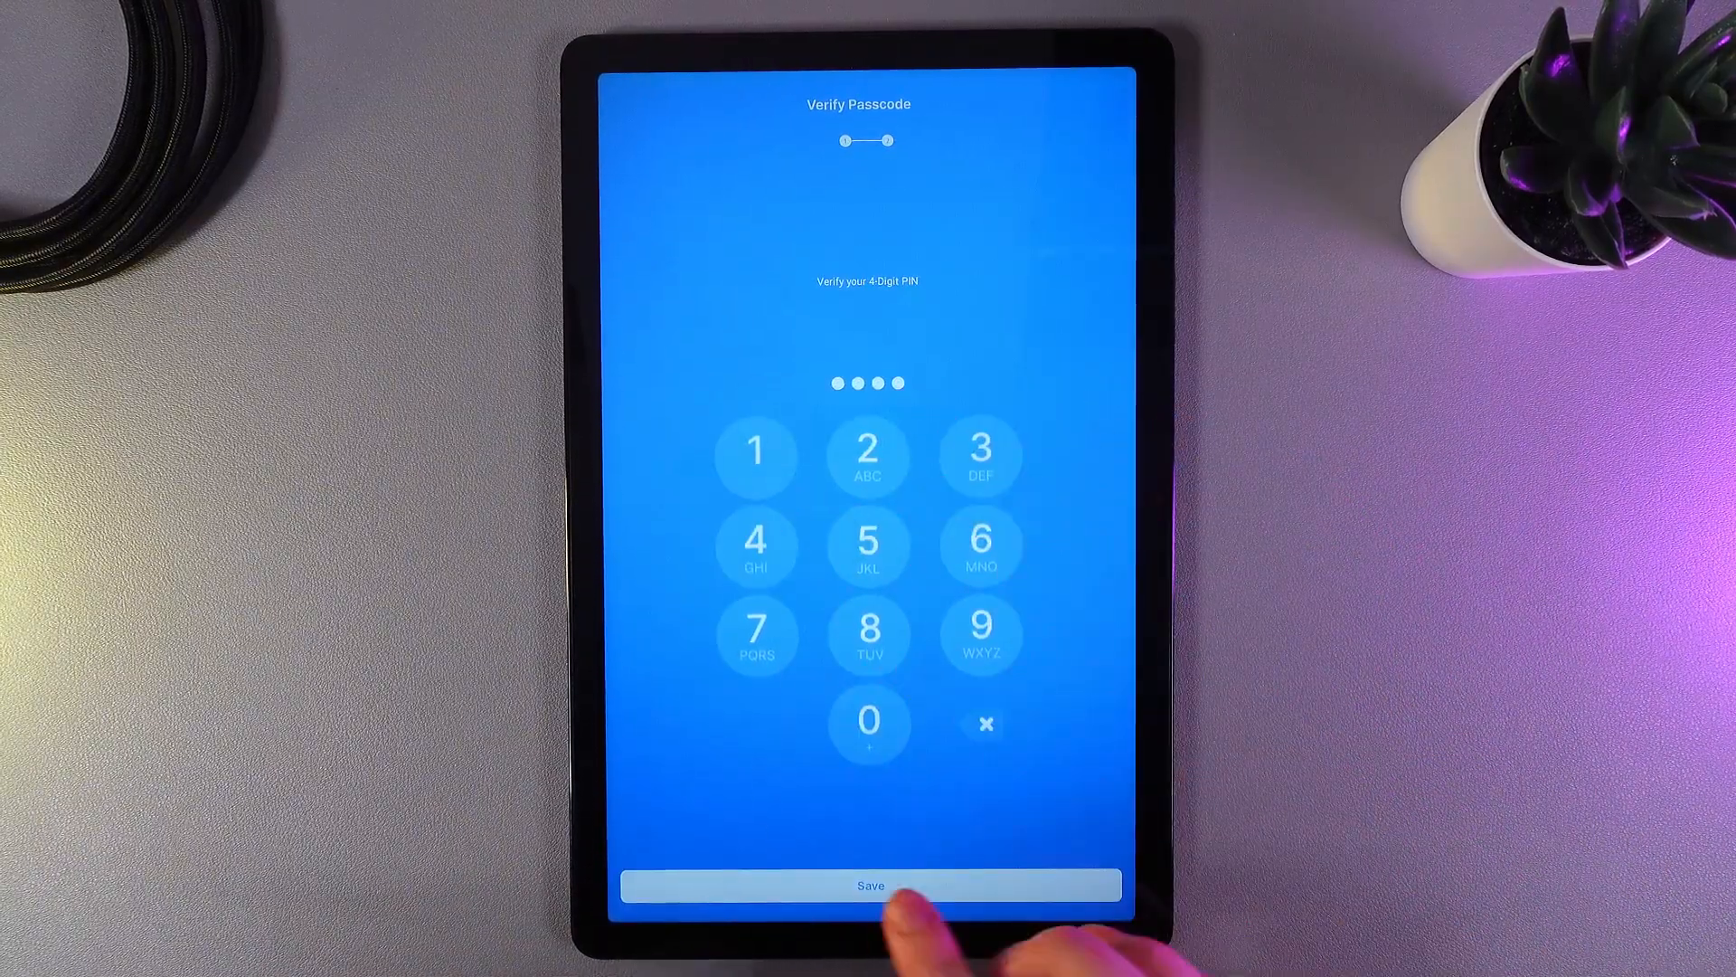
{"action": "left_click", "coordinate": [868, 884]}
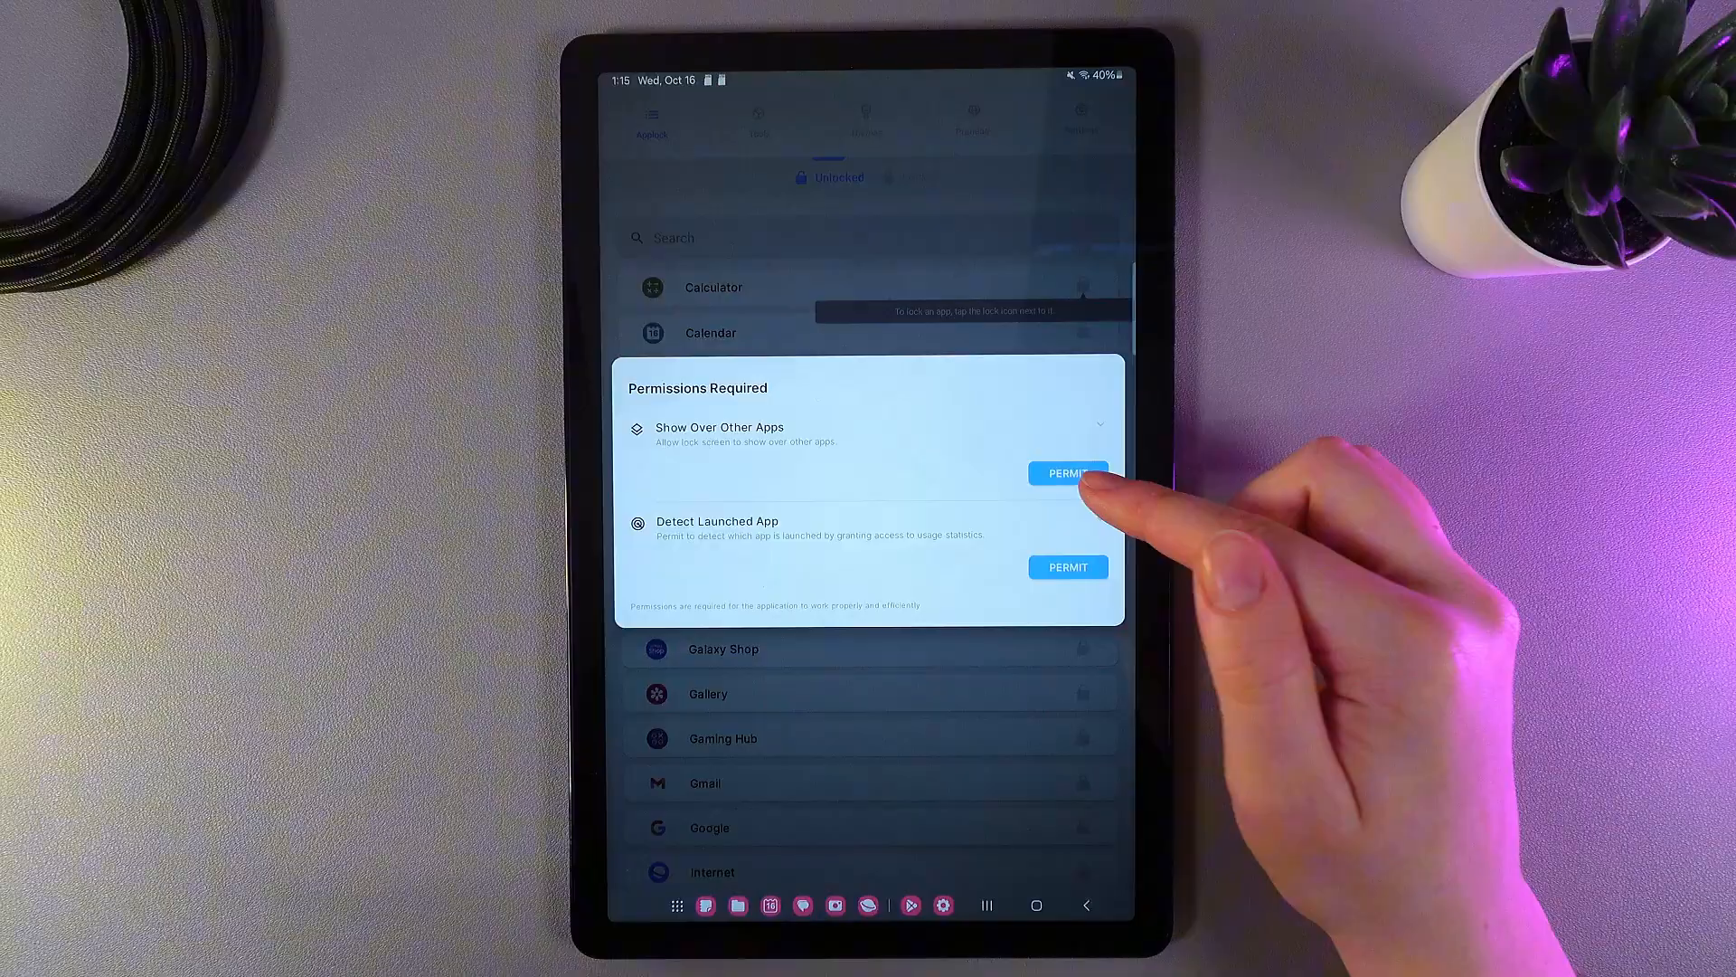
Grant Show Over Other Apps and Detect Launched App permissions and acknowledge the auto-locked critical apps.
{"action": "left_click", "coordinate": [1067, 472]}
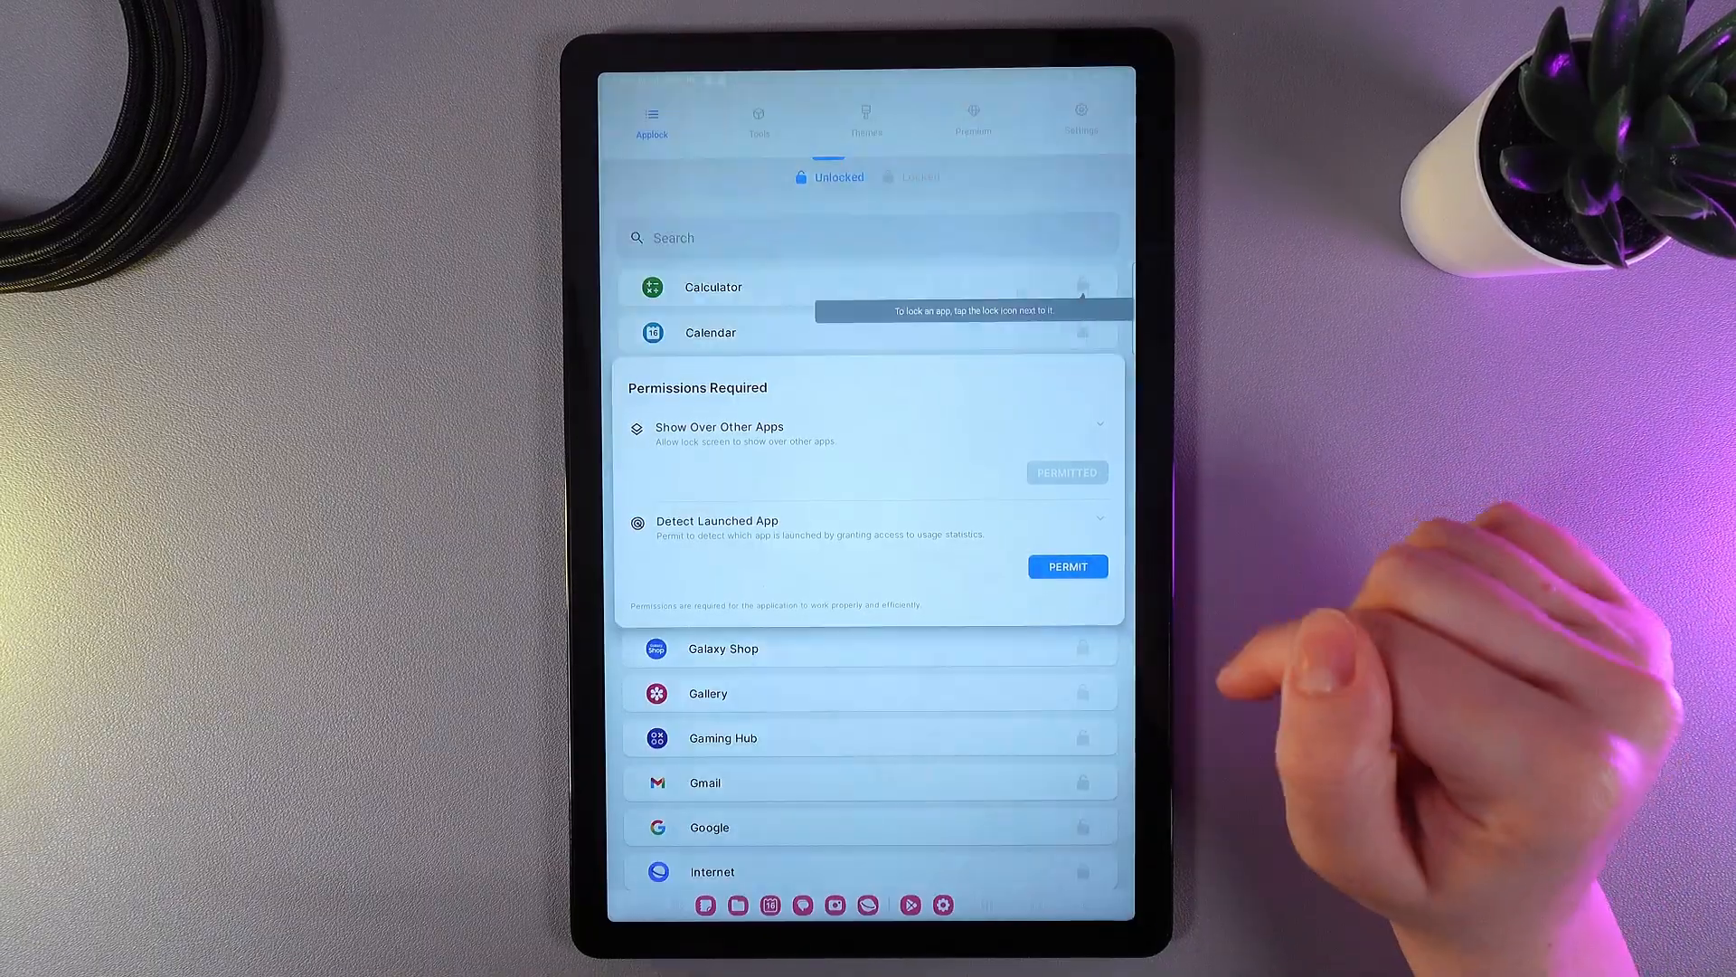
{"action": "left_click", "coordinate": [1067, 566]}
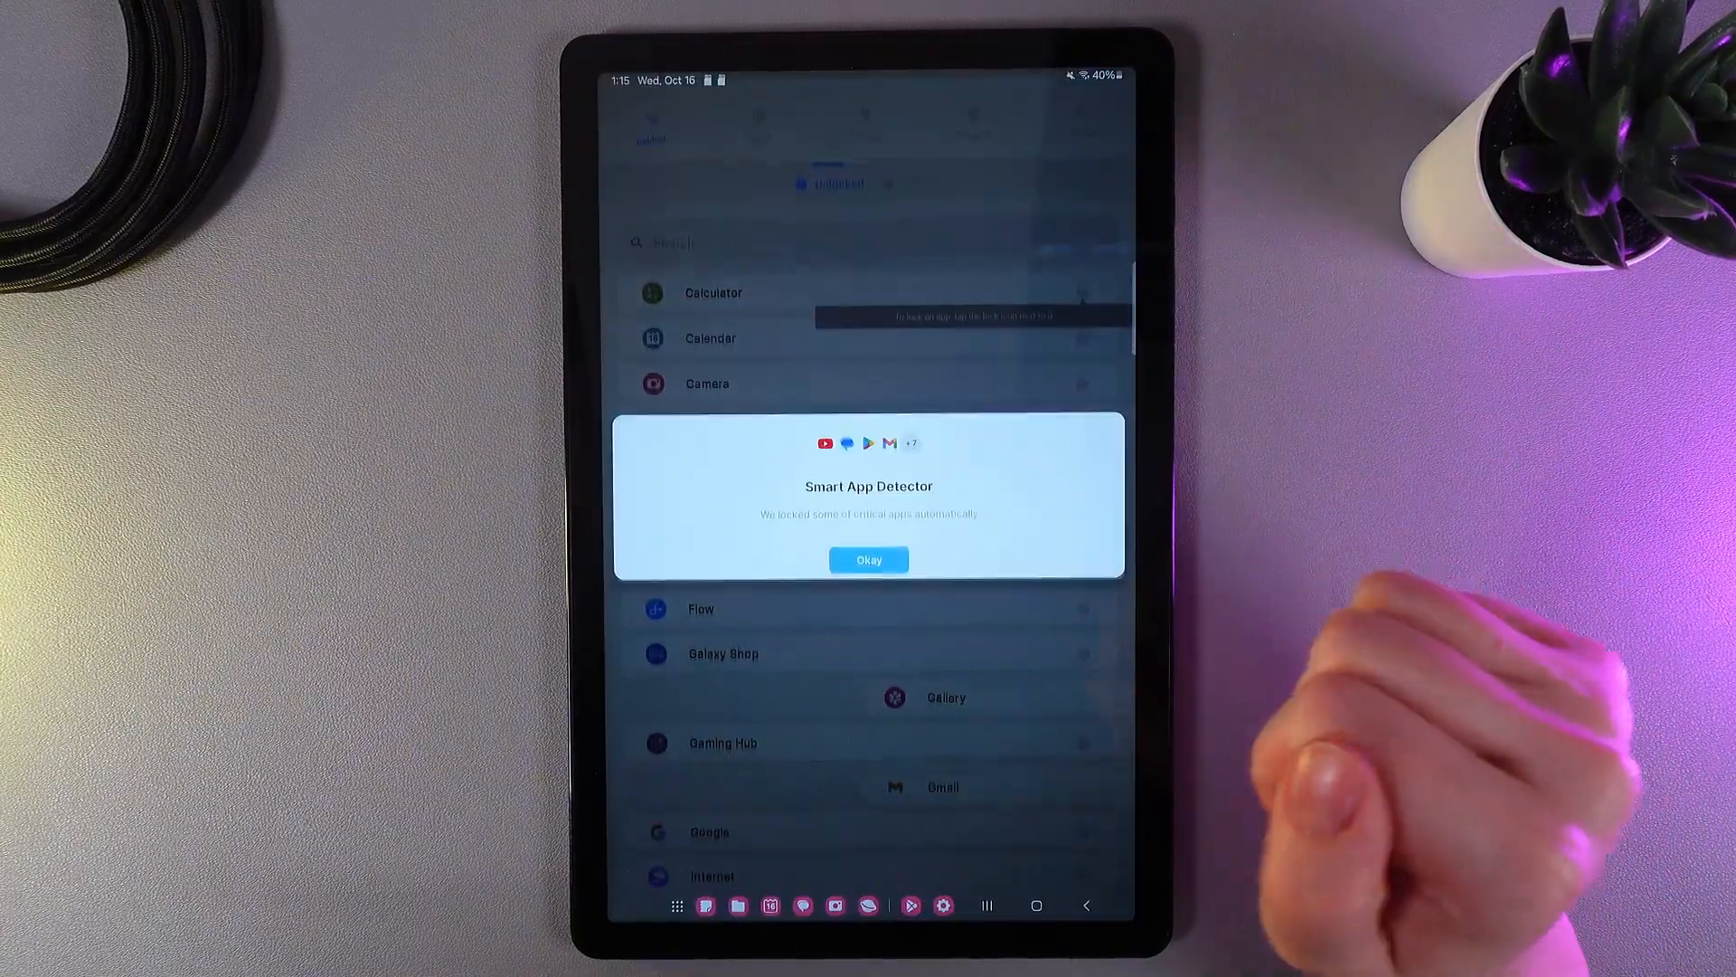
{"action": "left_click", "coordinate": [868, 559]}
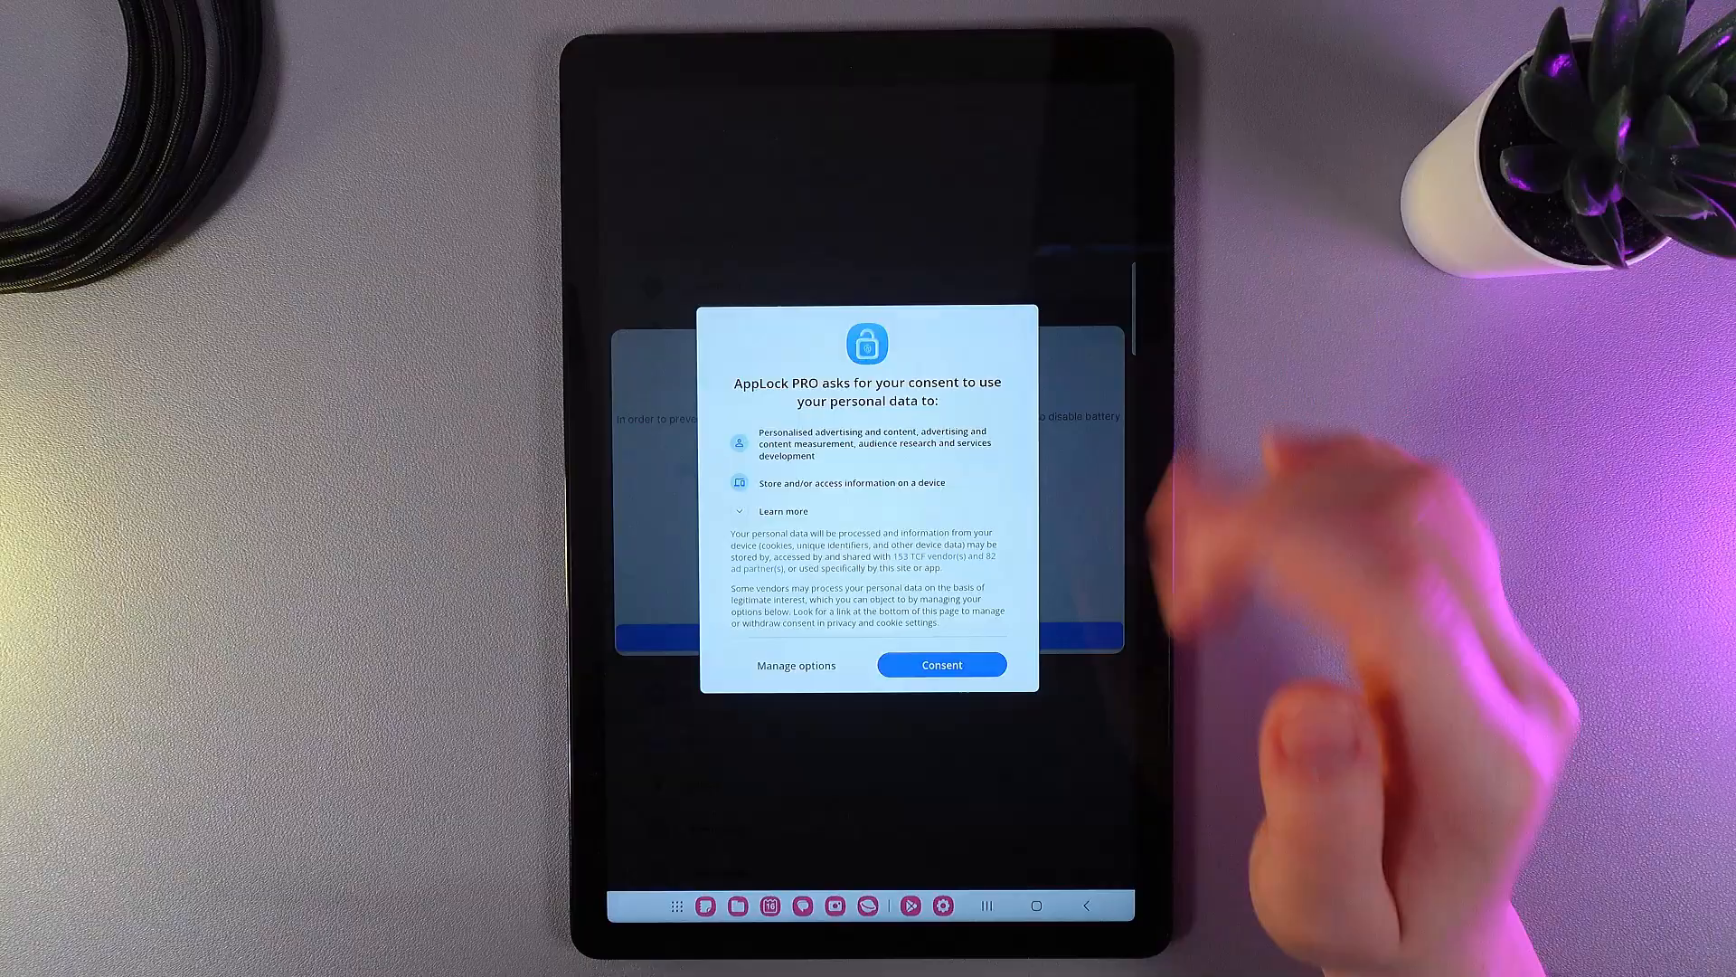
Give personal-data consent and allow the app to run unrestricted without battery optimization.
{"action": "left_click", "coordinate": [941, 664]}
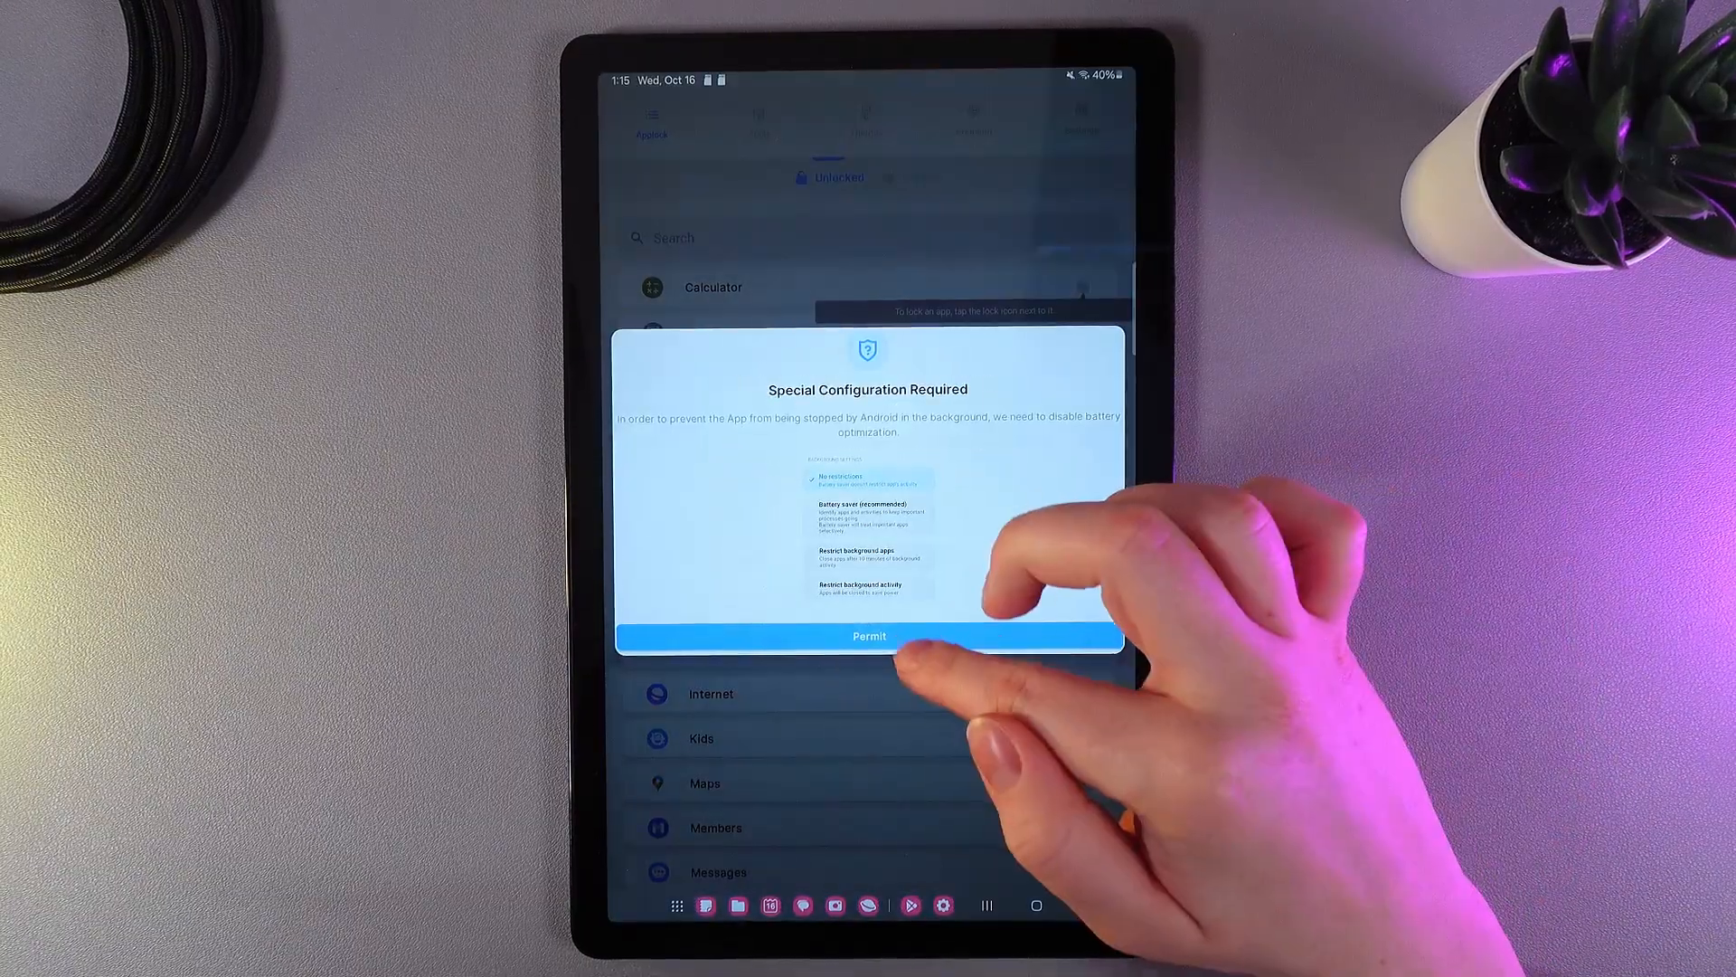
{"action": "left_click", "coordinate": [870, 634]}
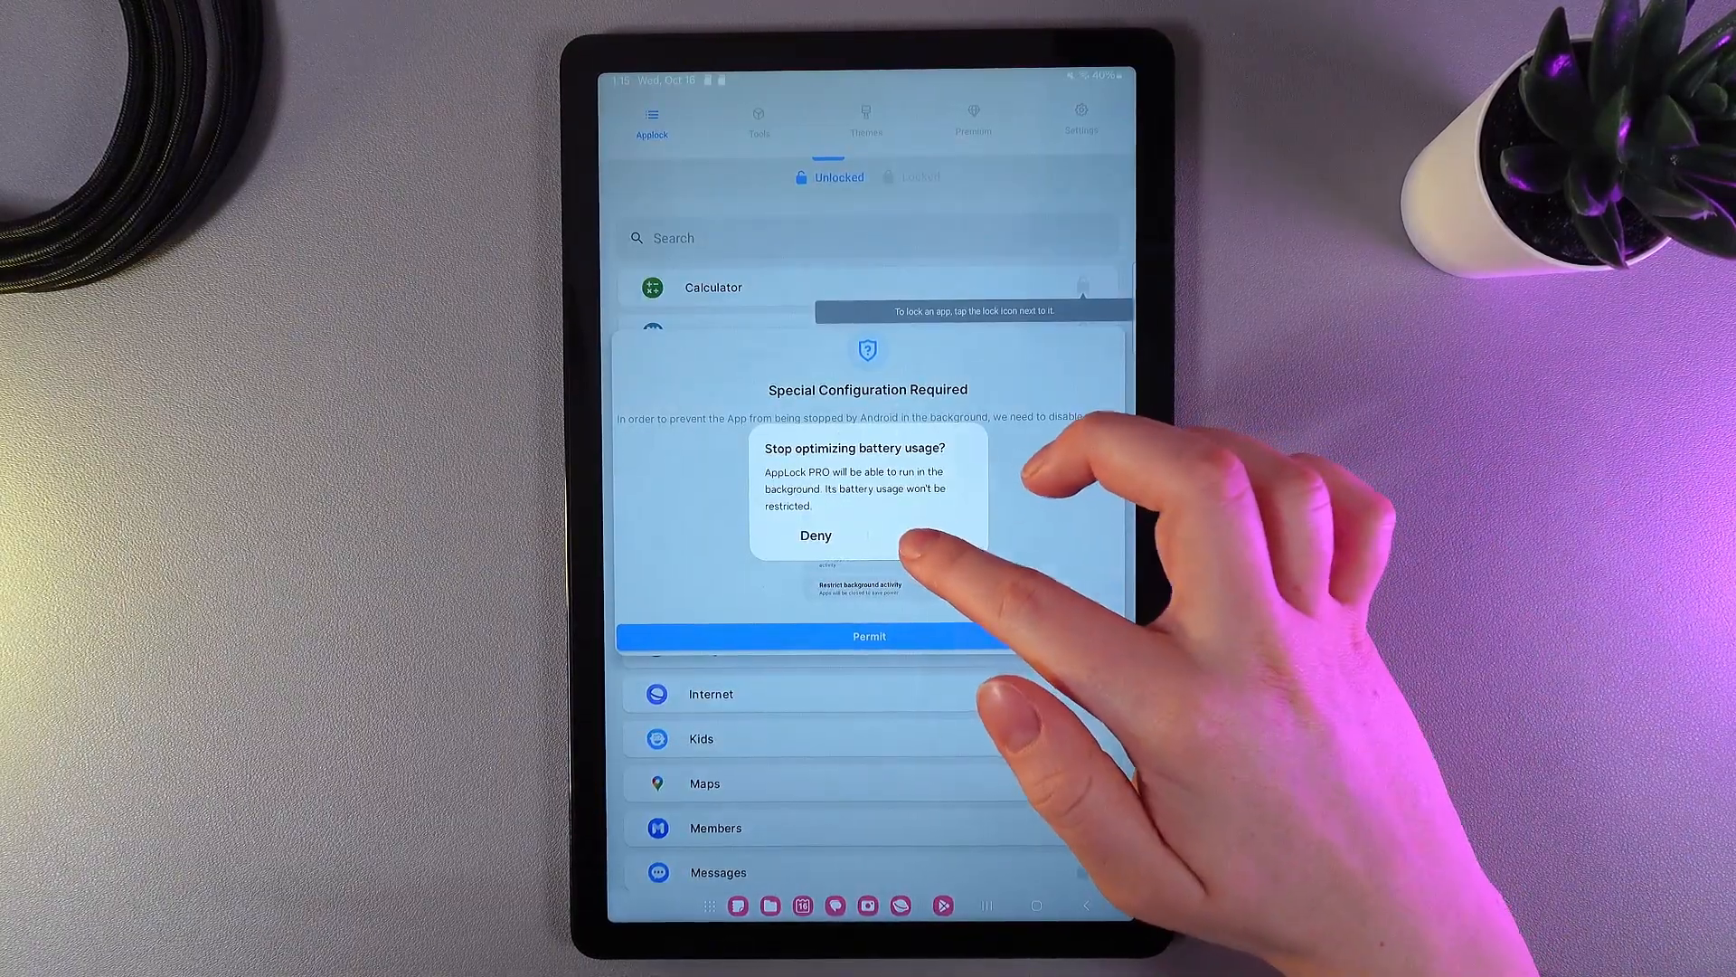
{"action": "left_click", "coordinate": [869, 635]}
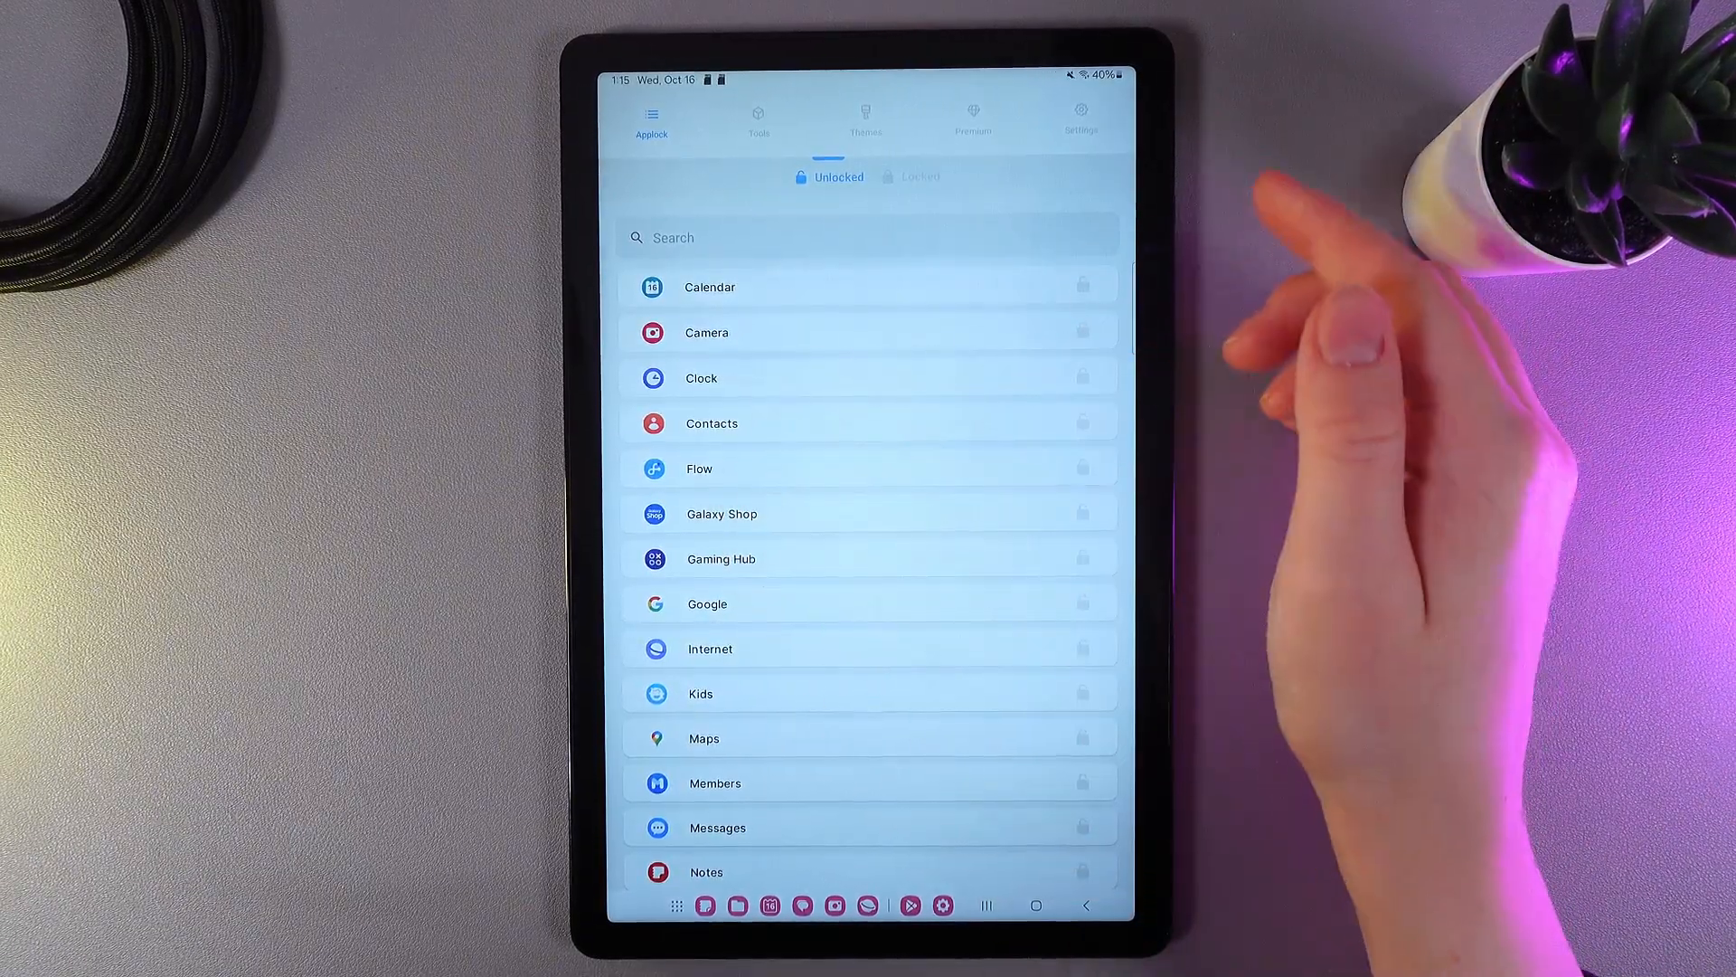
Review the Locked tab listing Gallery, Chrome, Gmail, YouTube and others, then return to the home screen.
{"action": "scroll", "scroll_direction": "down", "scroll_amount": 3}
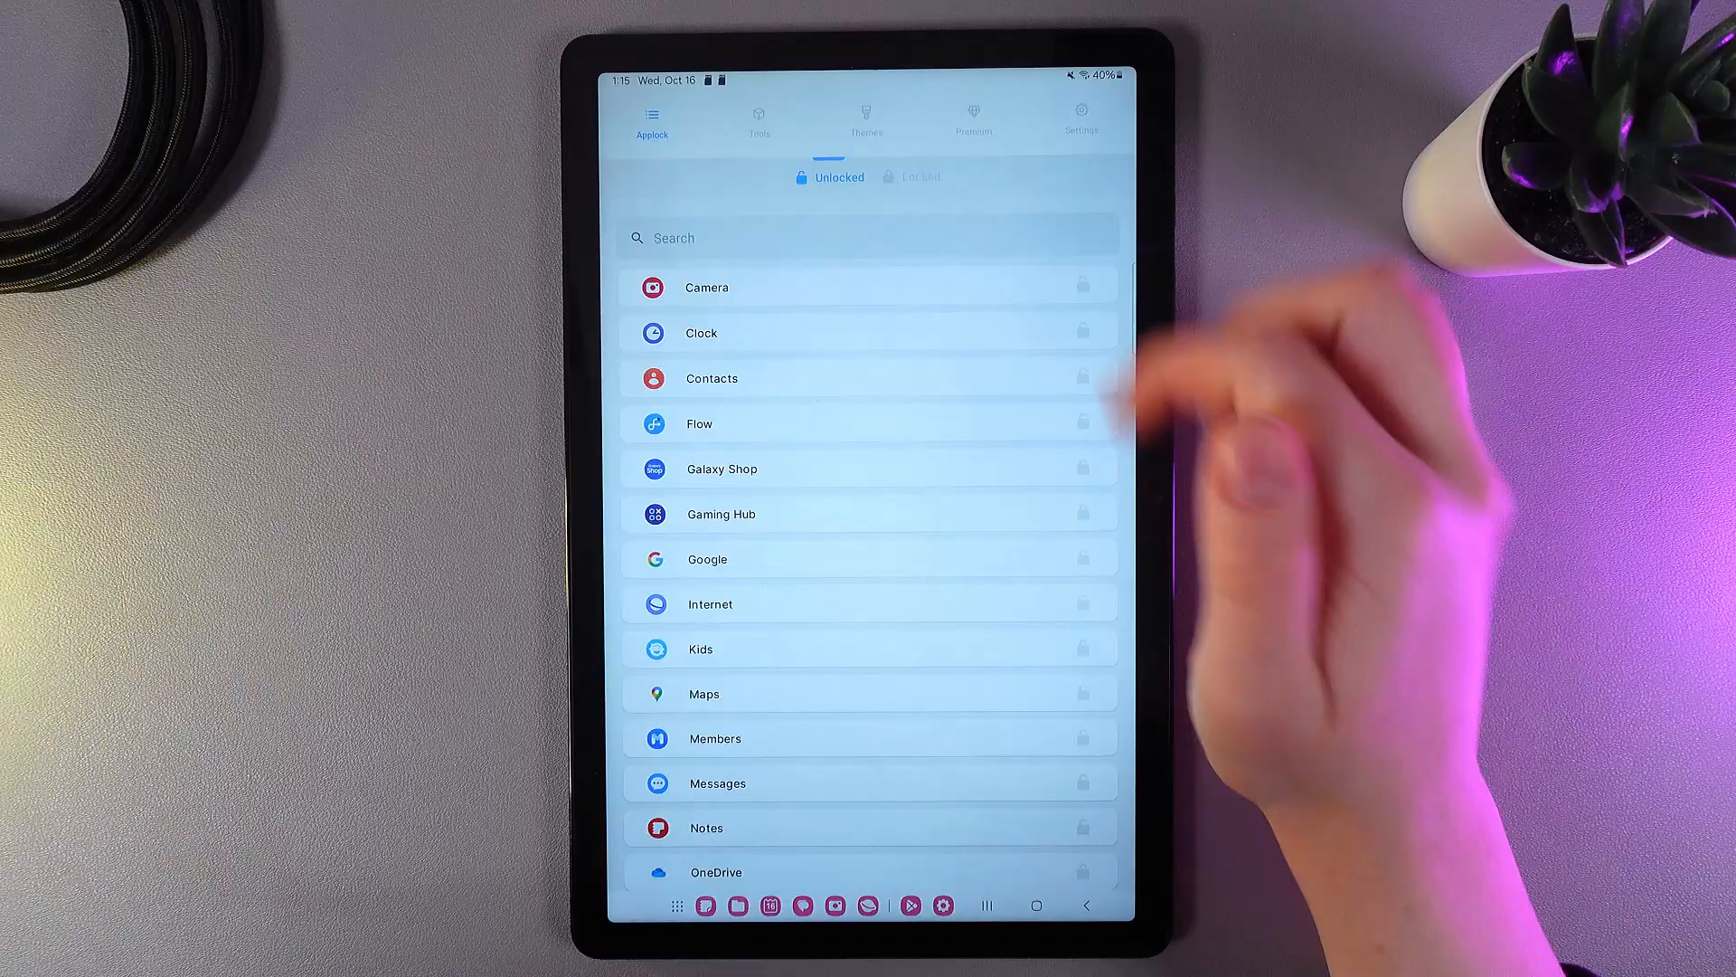
{"action": "left_click", "coordinate": [921, 175]}
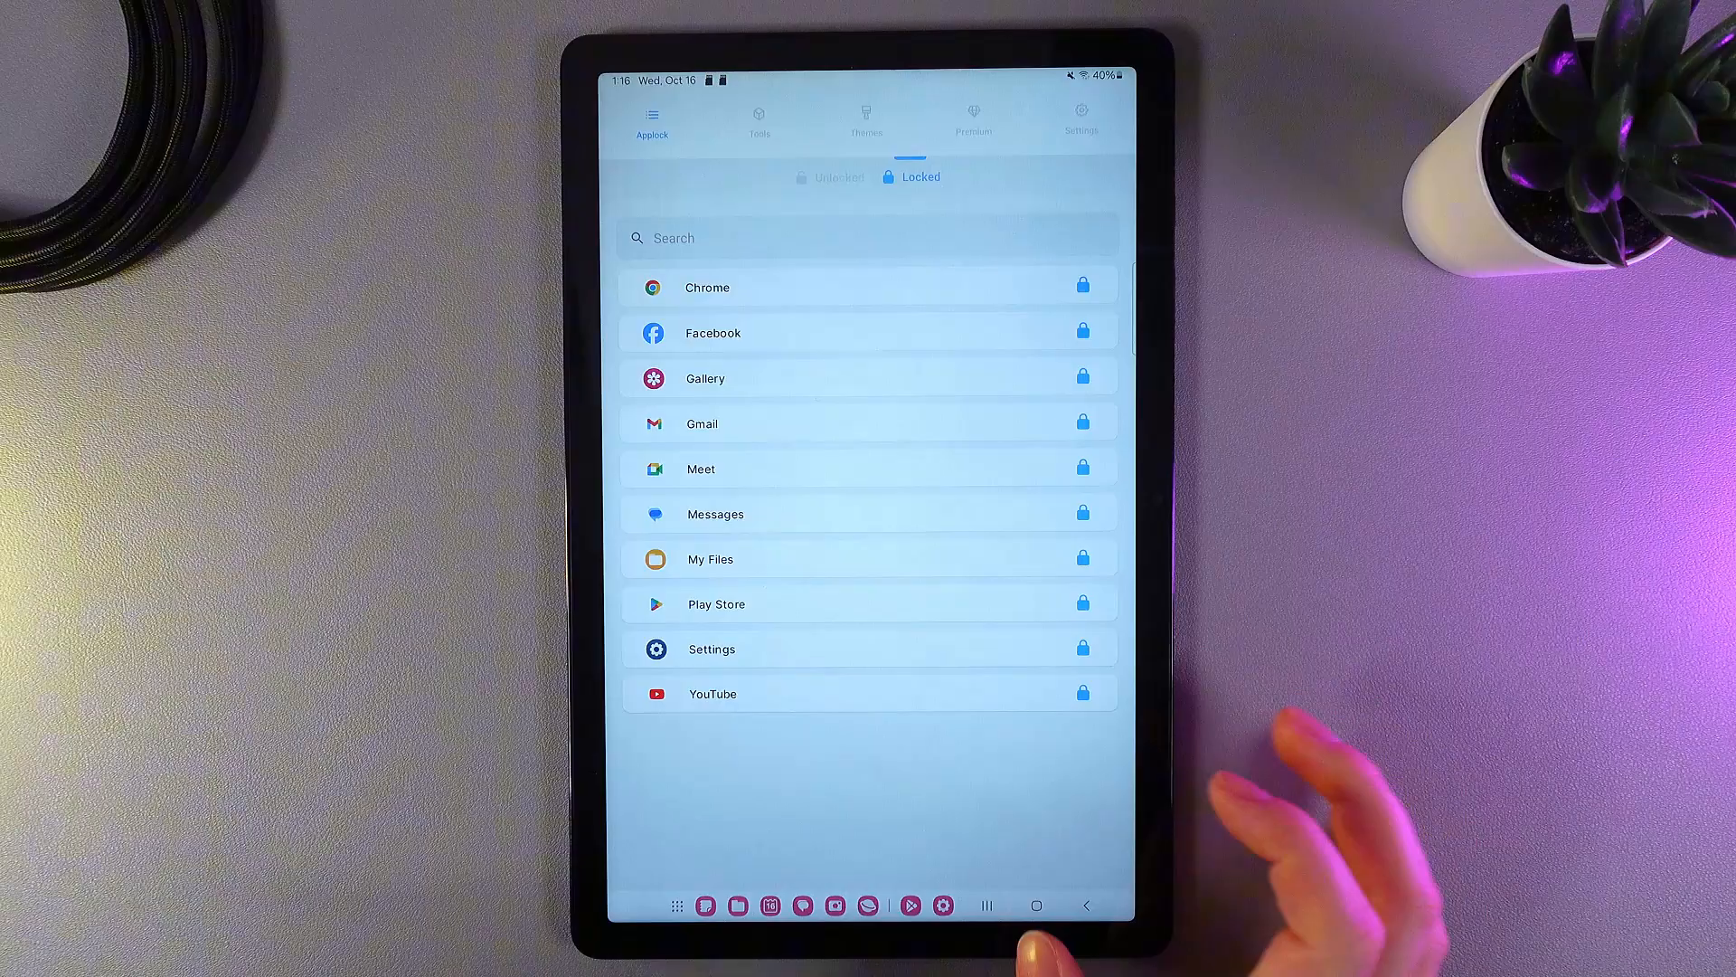
{"action": "left_click", "coordinate": [1034, 904]}
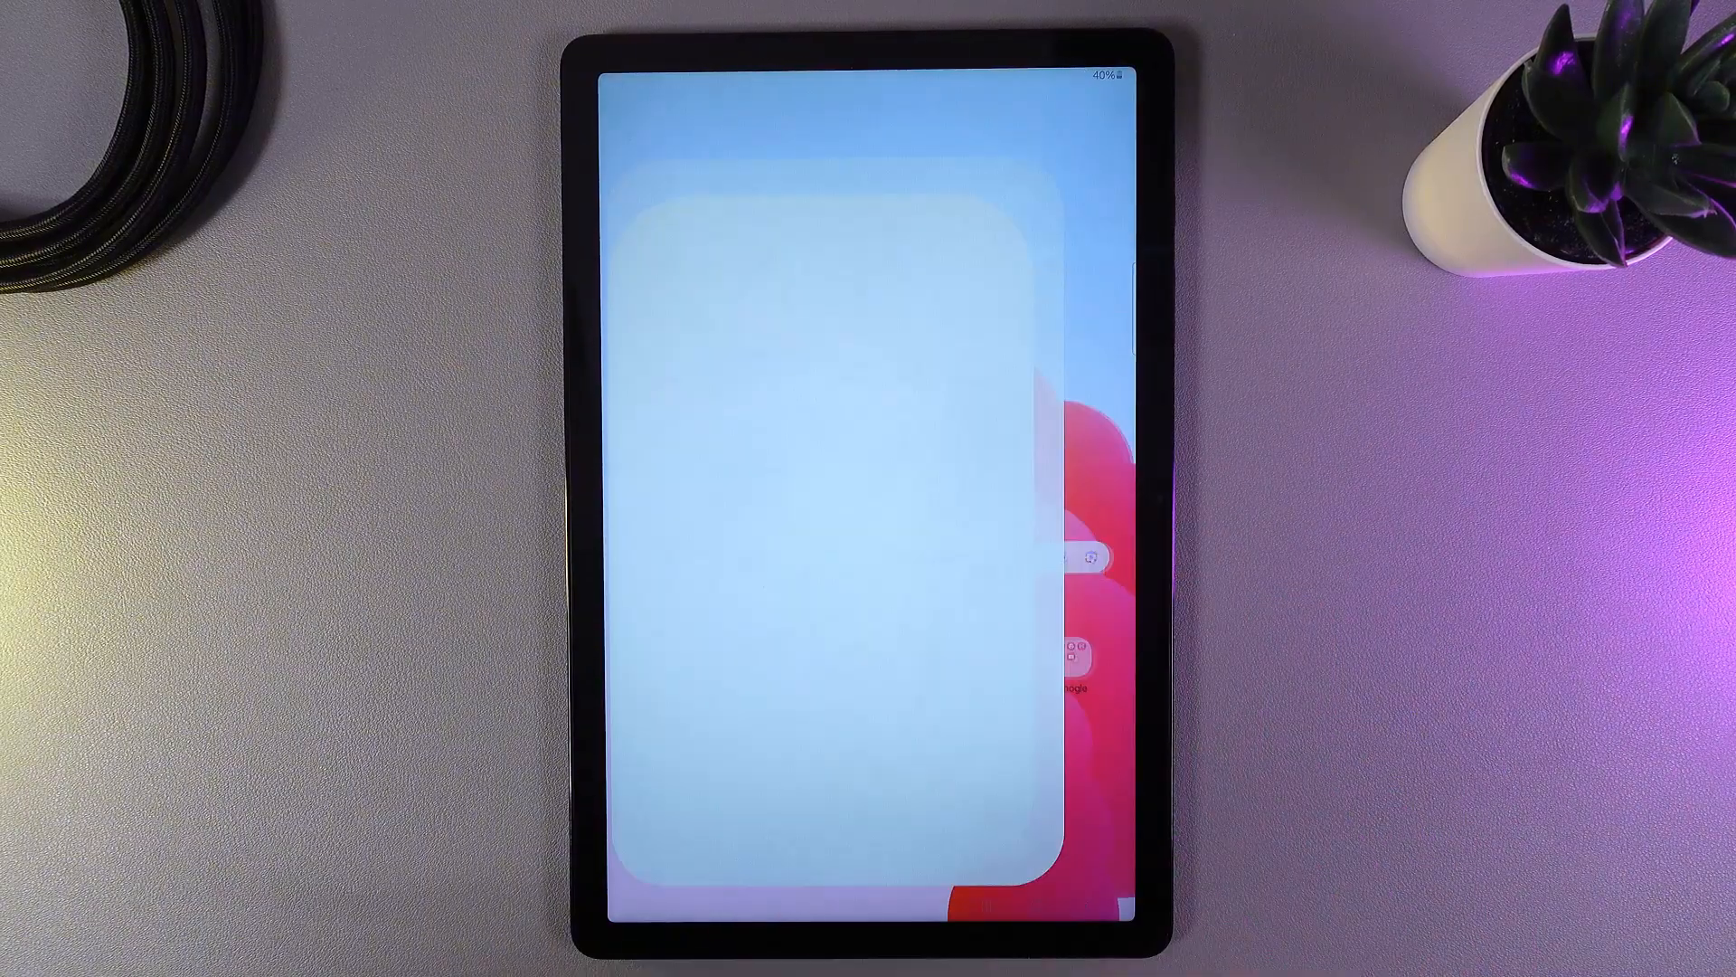